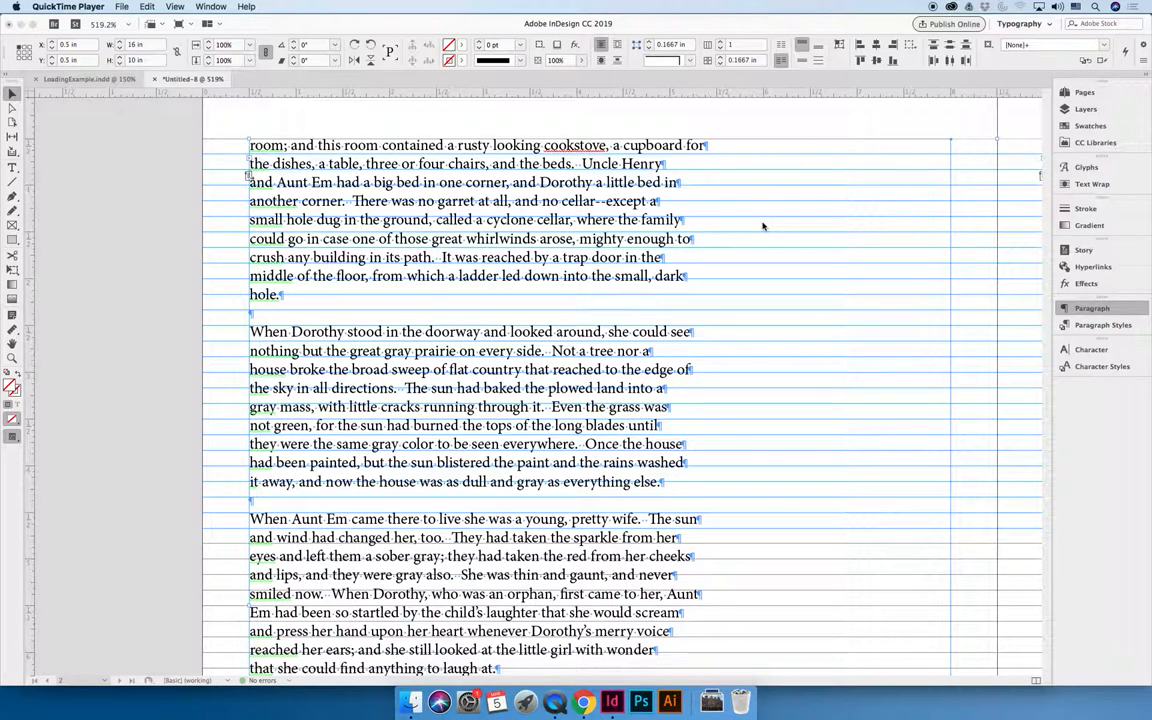
pyautogui.moveTo(164, 362)
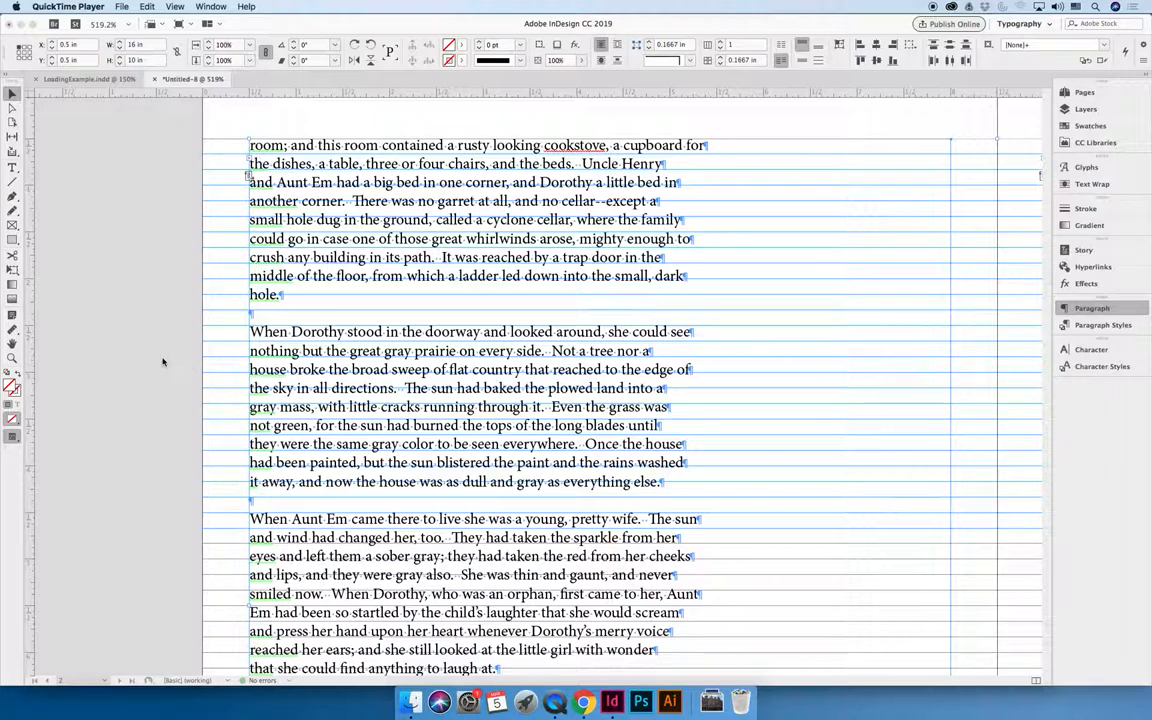
pyautogui.moveTo(176, 340)
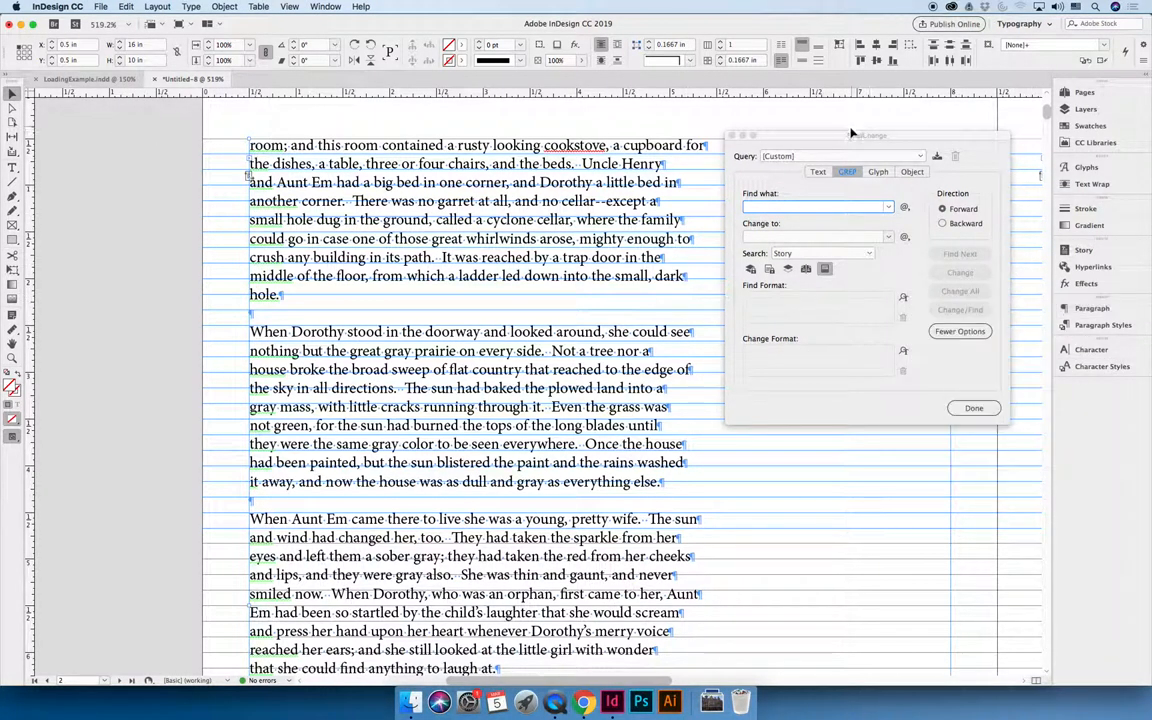
# Move the Find/Change dialog aside and dismiss it with Done, leaving the story unchanged
pyautogui.moveTo(852, 134); pyautogui.dragTo(862, 188)
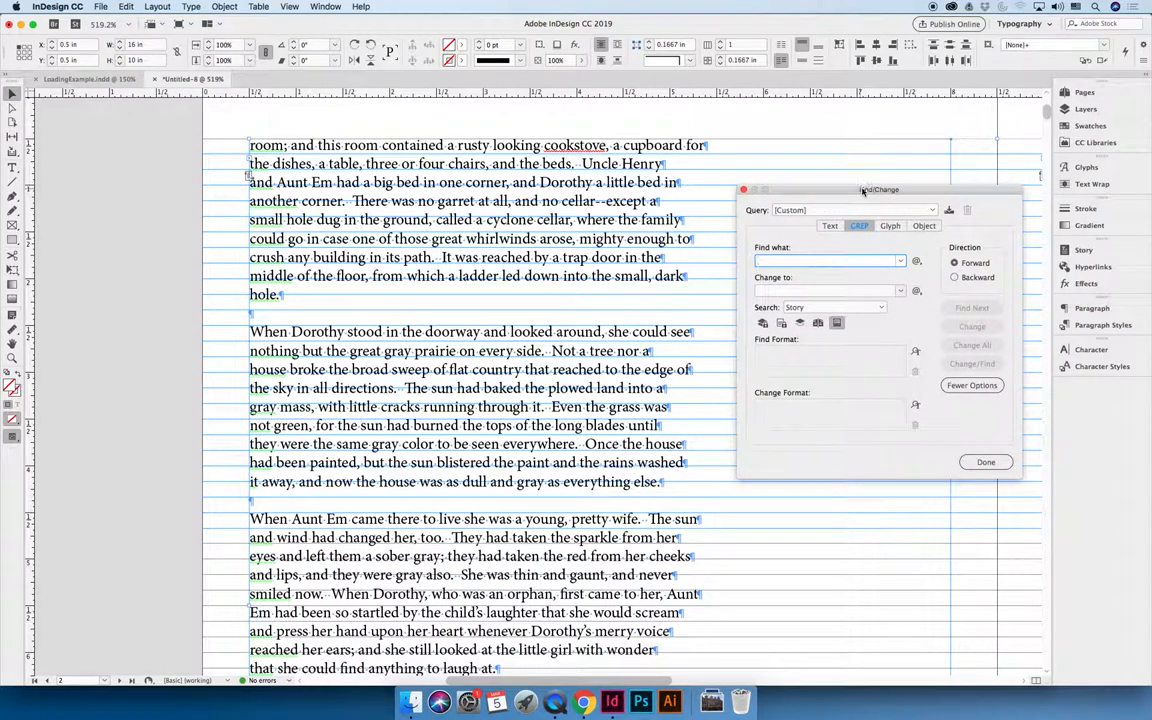
pyautogui.click(824, 260)
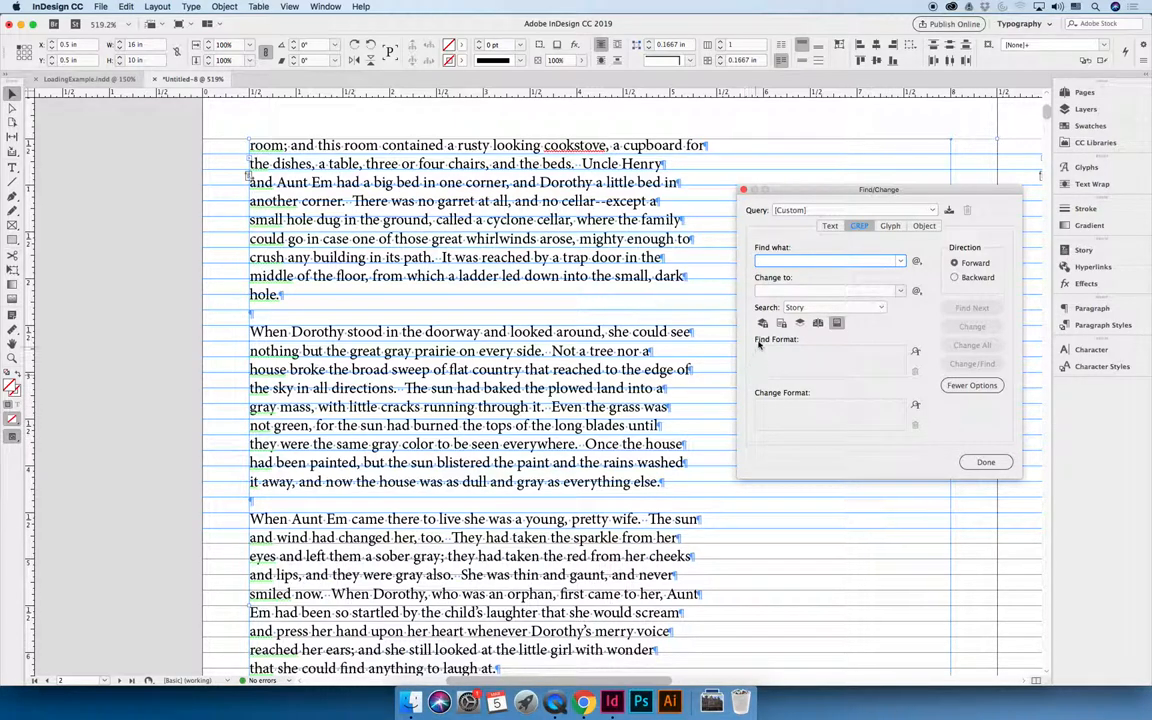
pyautogui.click(984, 460)
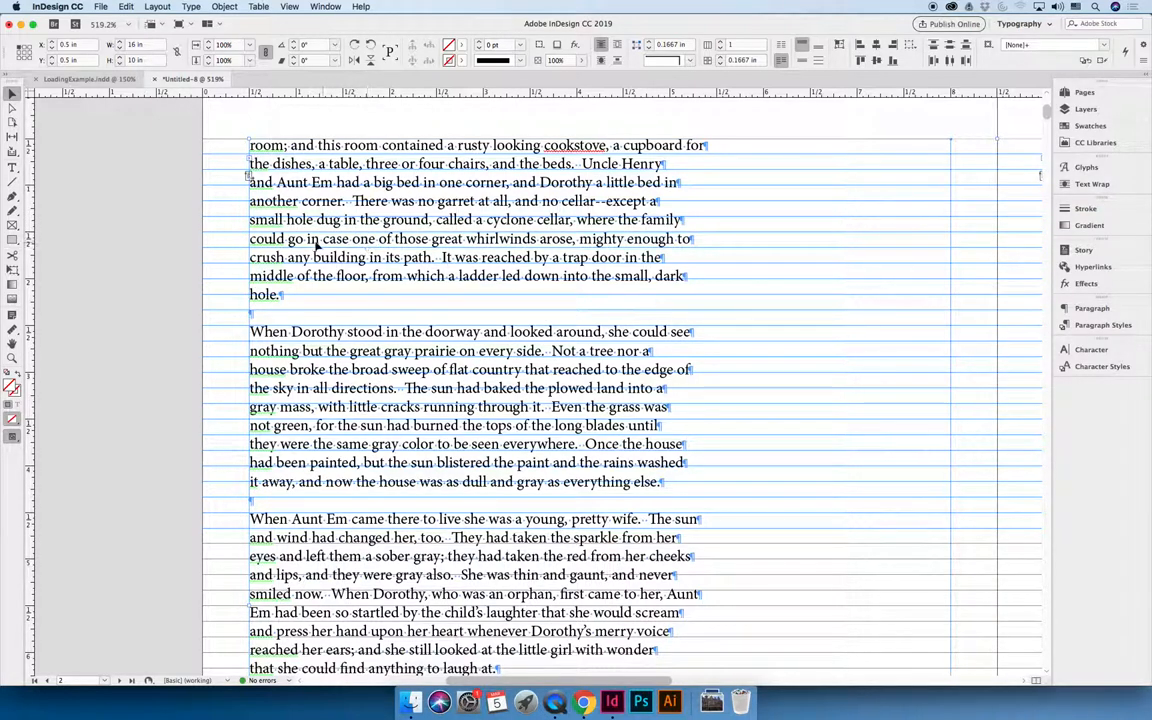
# Place the Type tool insertion point inside the Dorothy story's text frame
pyautogui.click(12, 168)
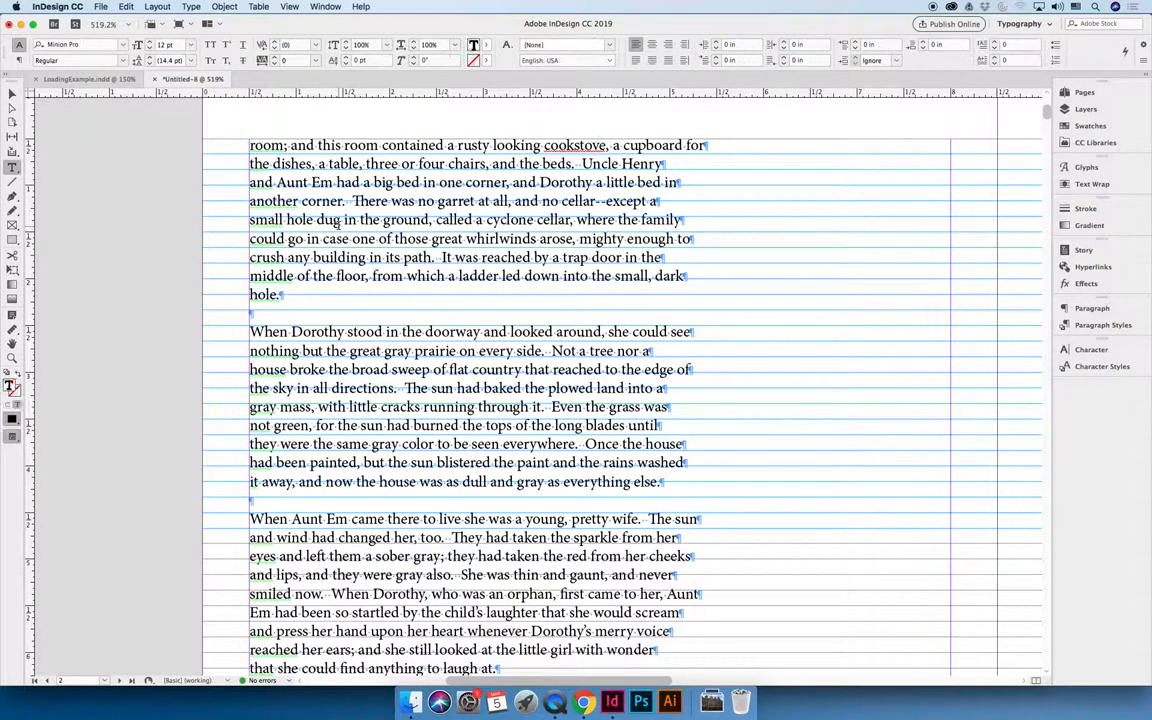
pyautogui.moveTo(250, 200); pyautogui.dragTo(284, 294)
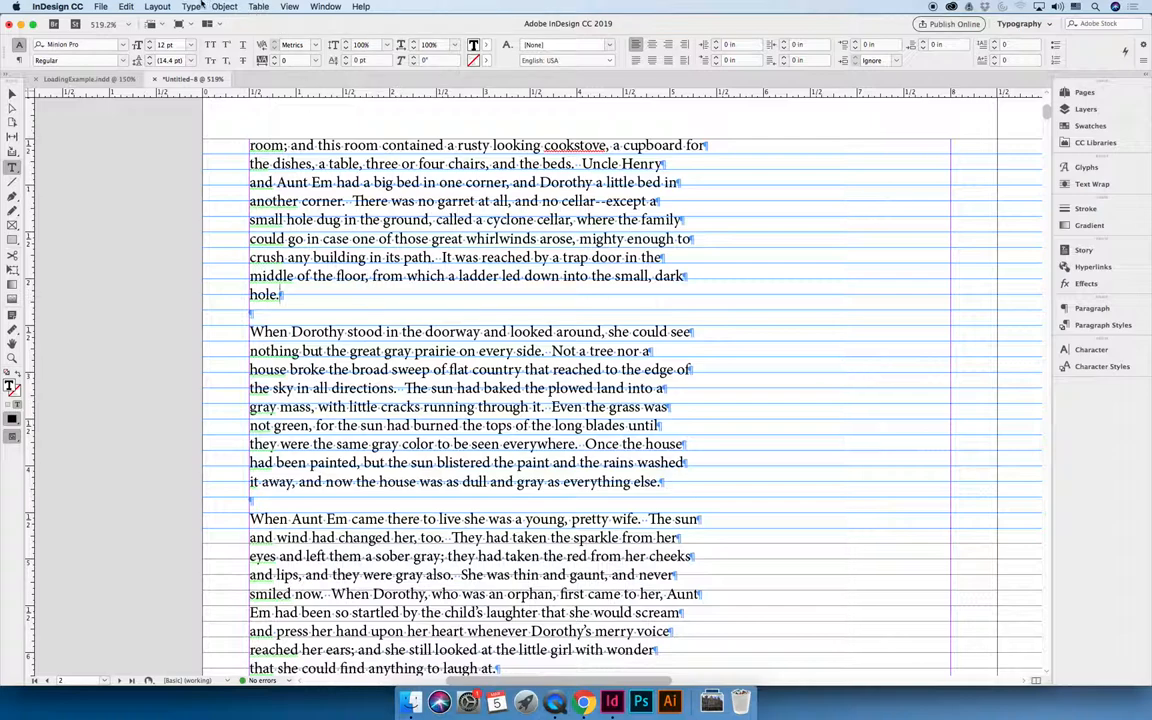
# Reopen the Find/Change dialog from the Edit menu
pyautogui.click(126, 8)
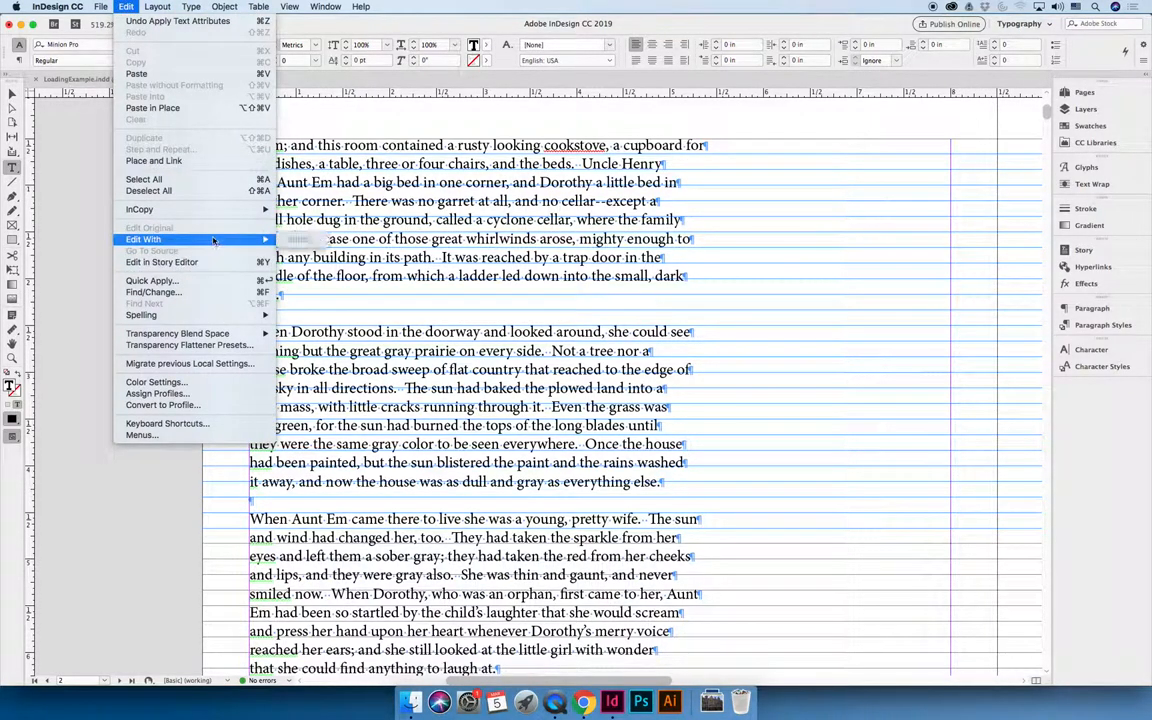
pyautogui.moveTo(152, 292)
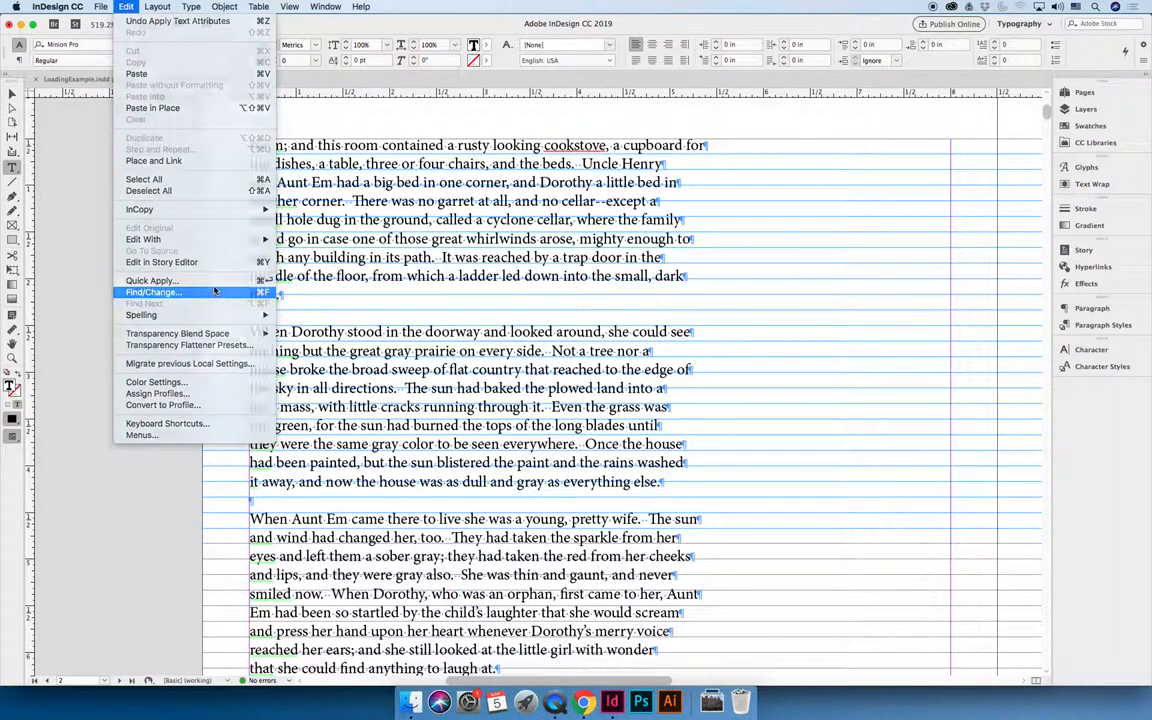
pyautogui.click(152, 292)
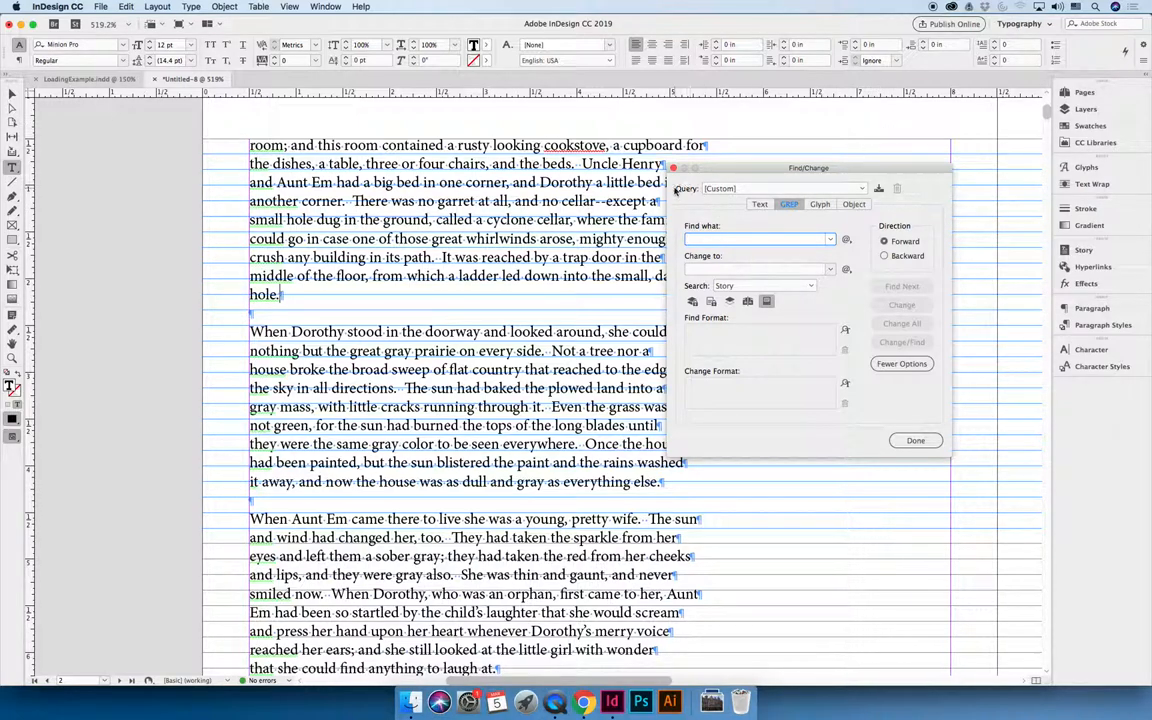
# Load the saved 'Multiple Return to Single Return' query into Find/Change
pyautogui.click(858, 188)
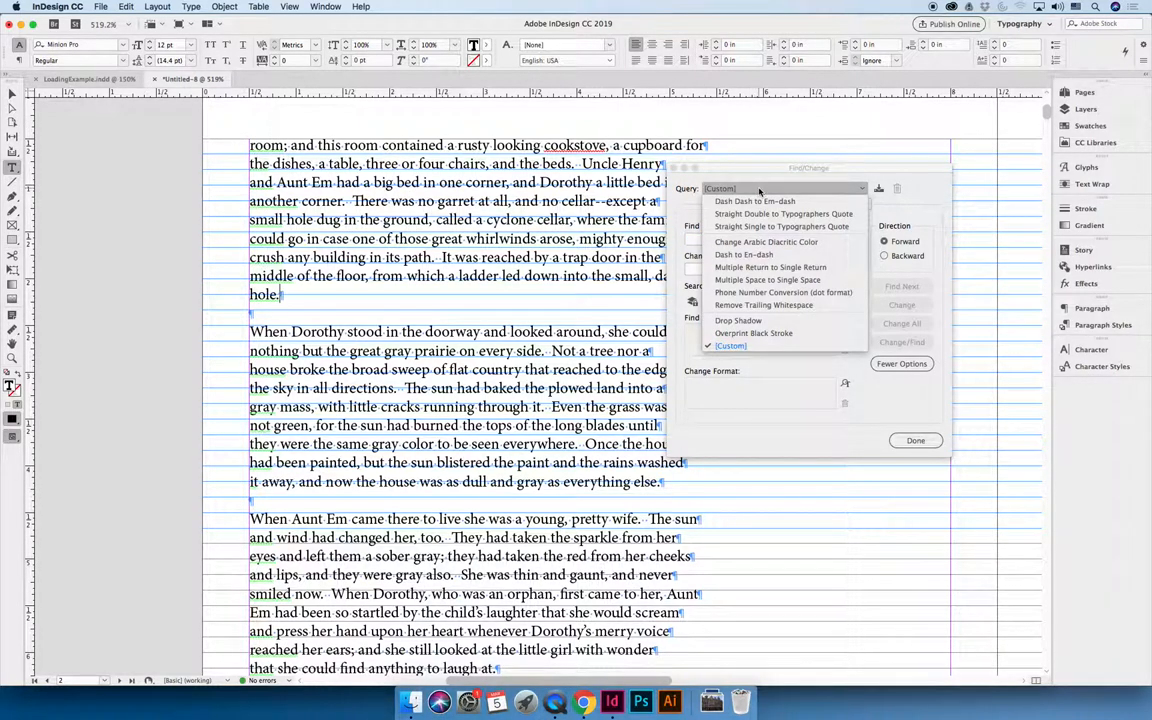
pyautogui.moveTo(754, 200)
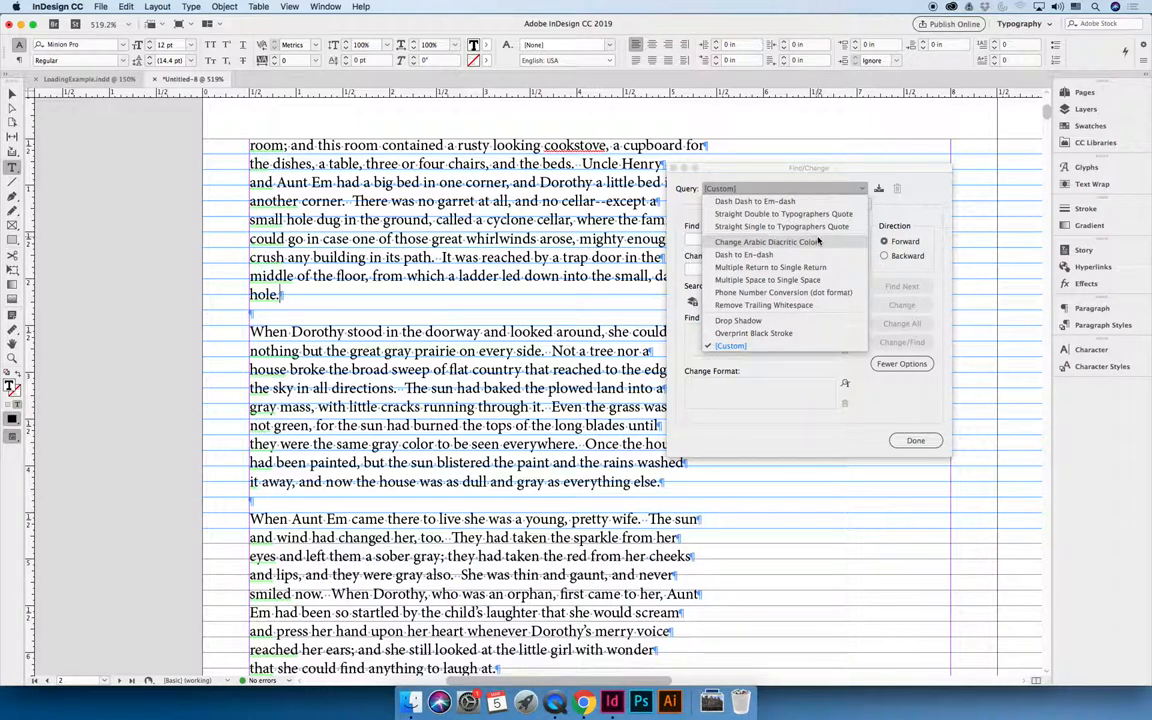
pyautogui.moveTo(796, 268)
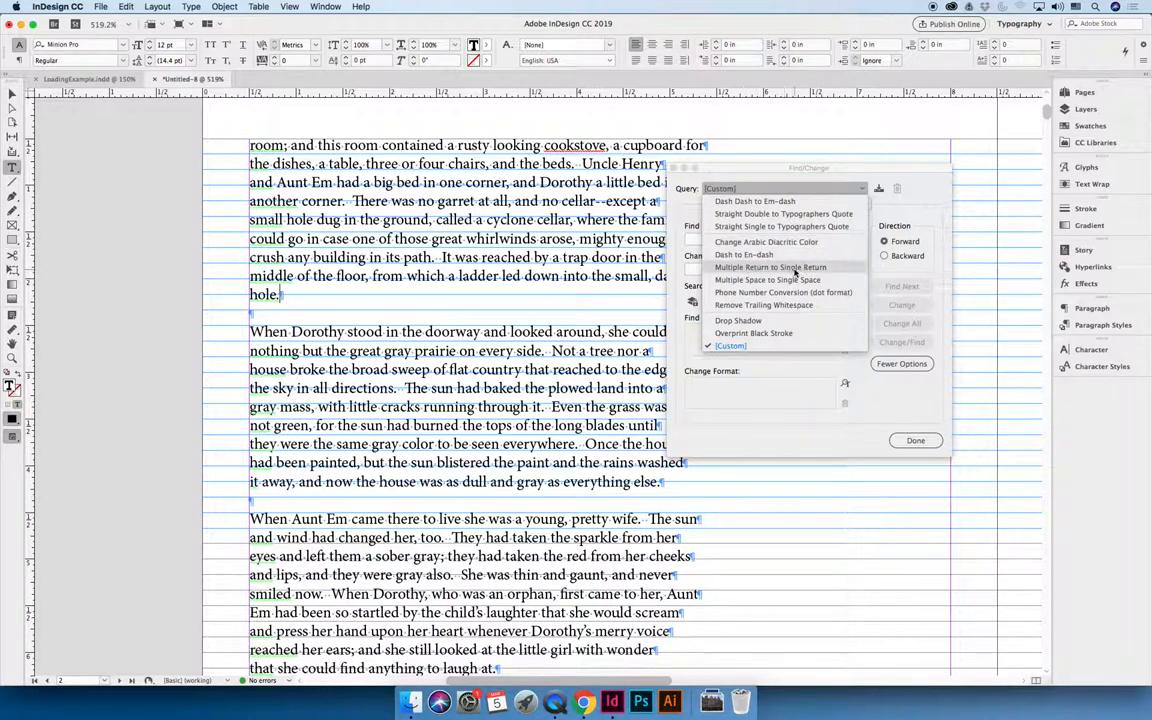
pyautogui.moveTo(770, 284)
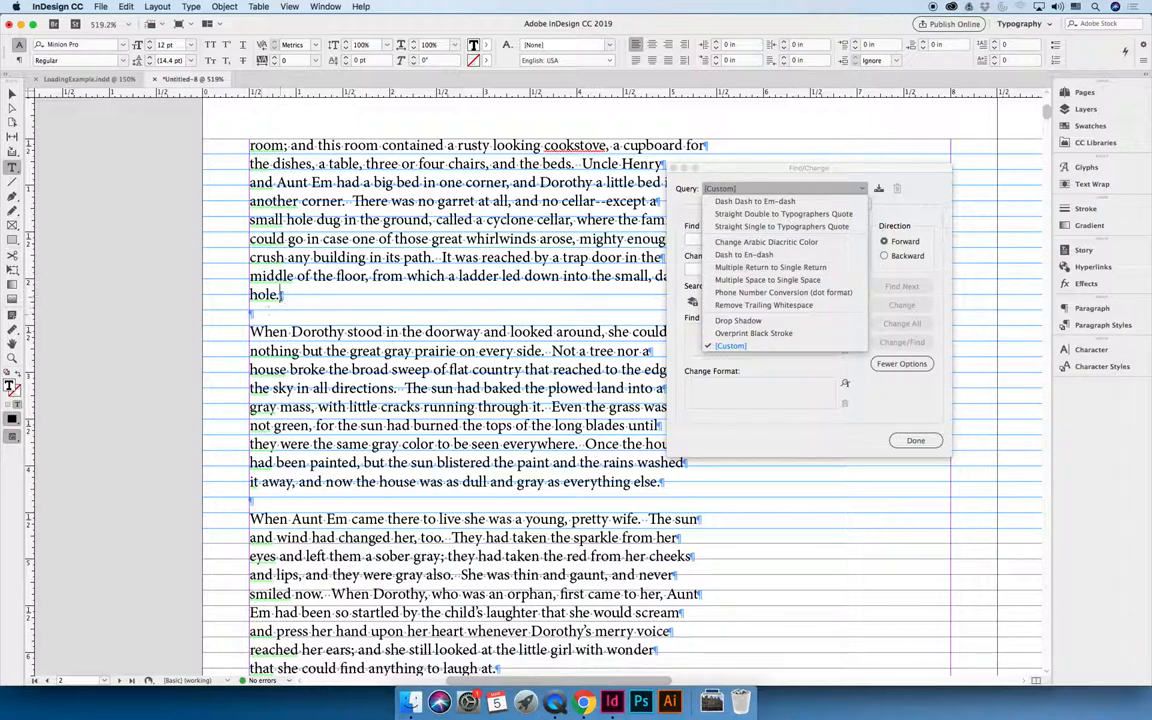
pyautogui.moveTo(796, 448)
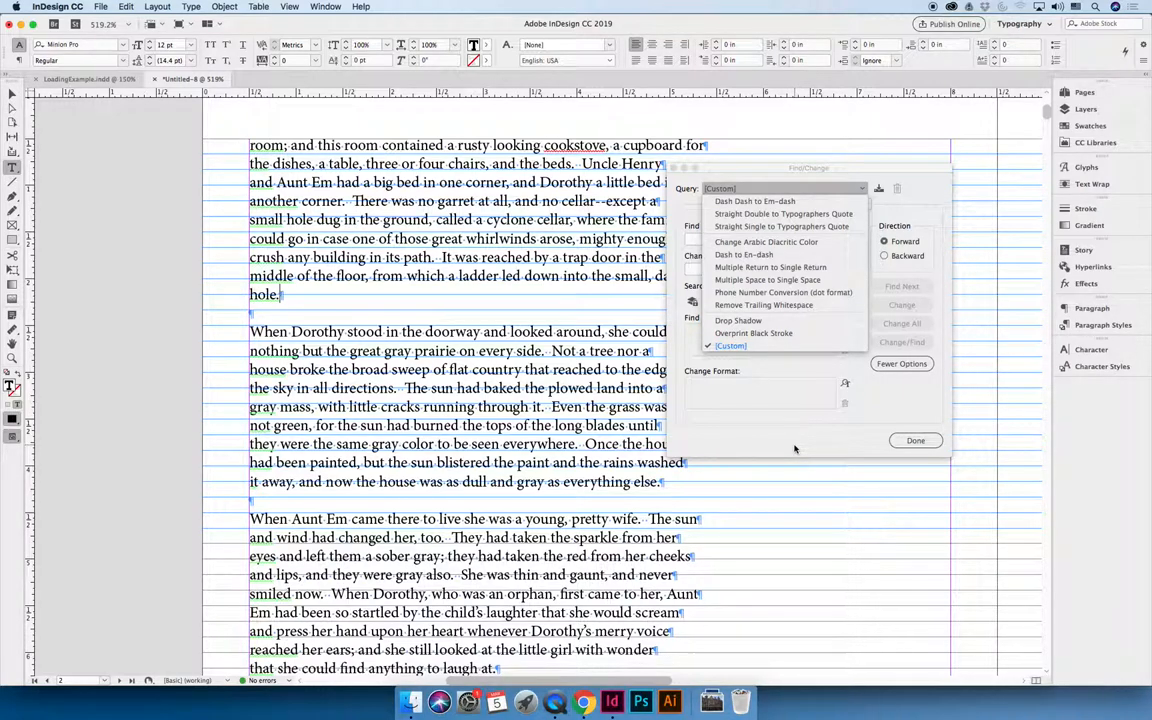
pyautogui.moveTo(770, 268)
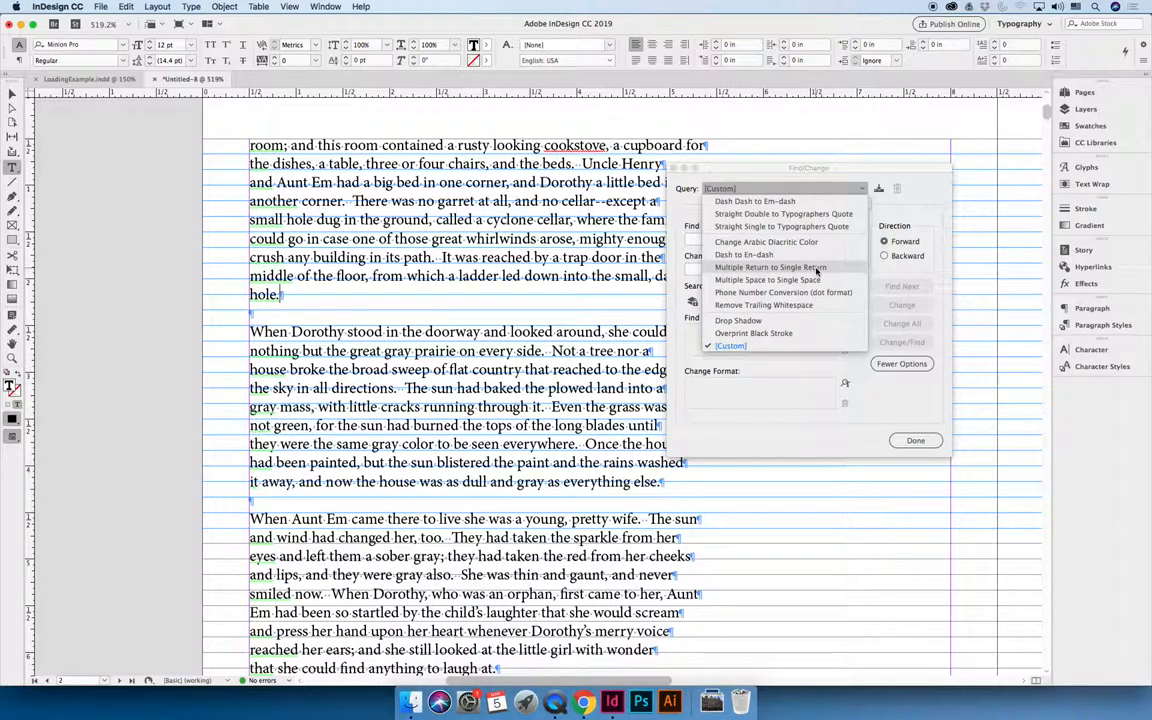
pyautogui.click(770, 268)
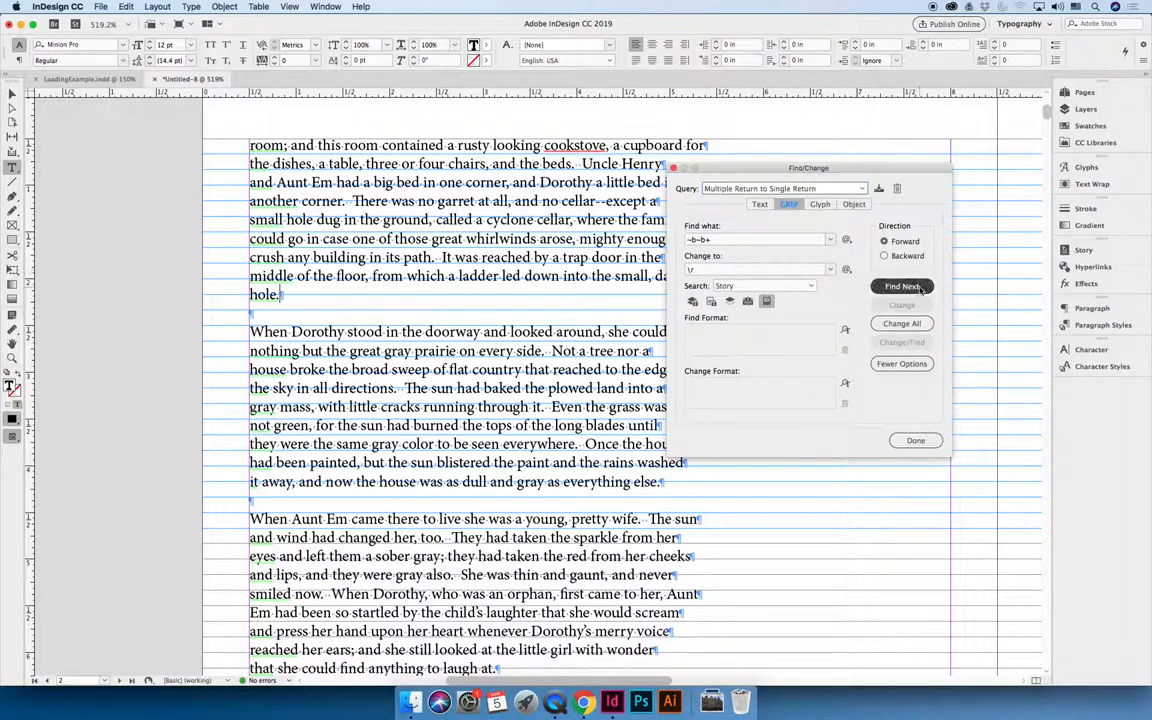
# Find and change two double returns singly, then Change All for 1182 replacements
pyautogui.click(900, 286)
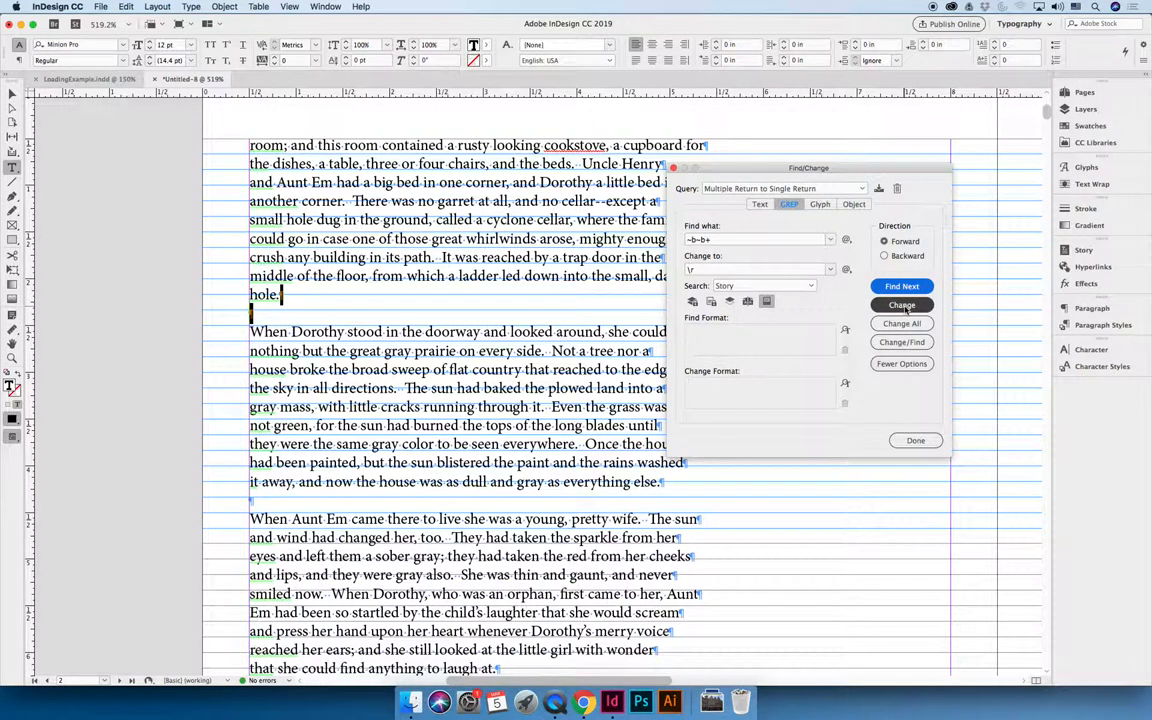
pyautogui.click(900, 304)
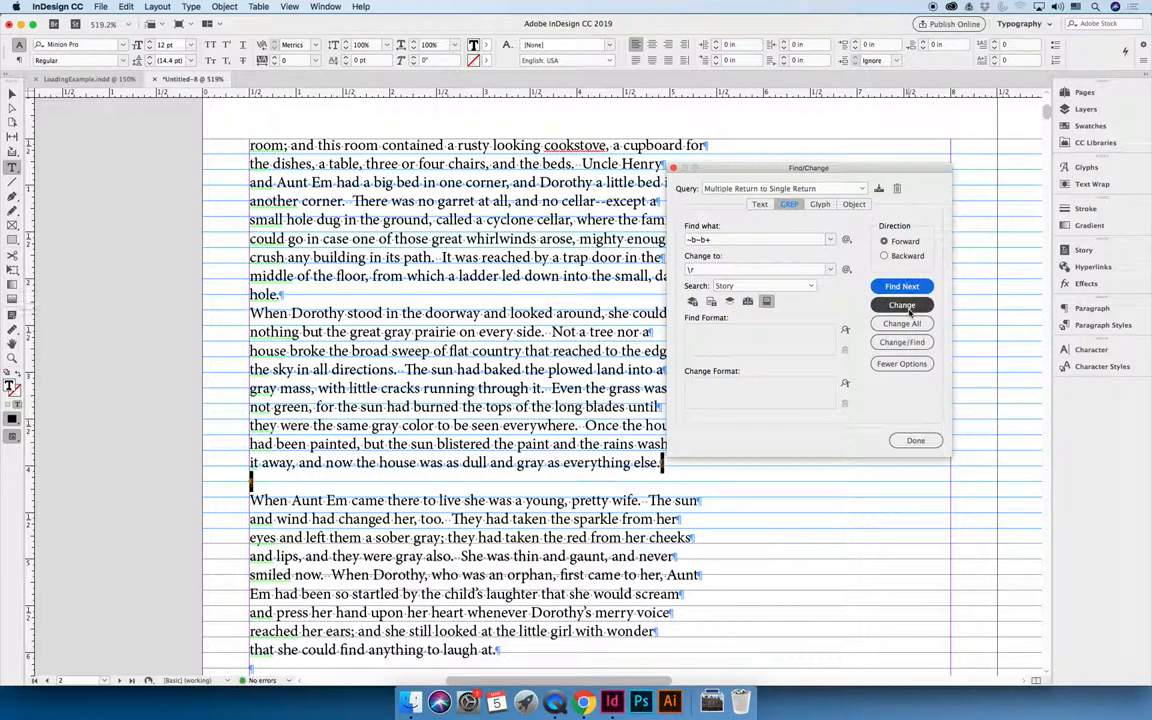
pyautogui.click(900, 304)
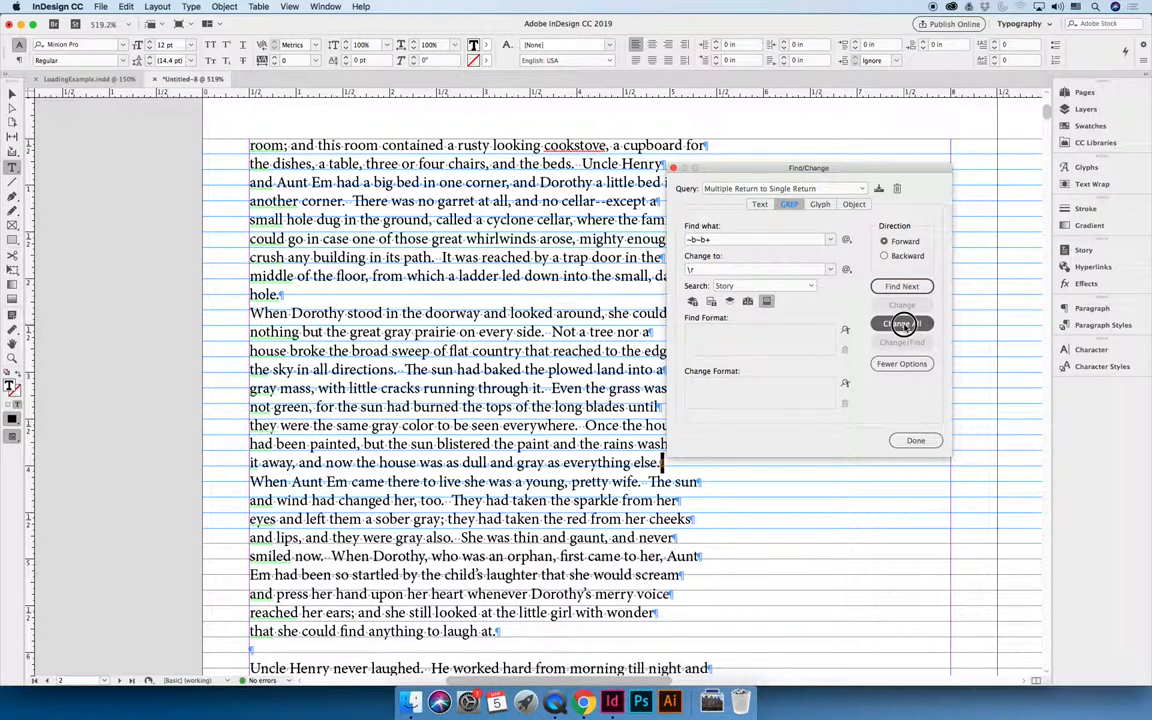
pyautogui.click(900, 324)
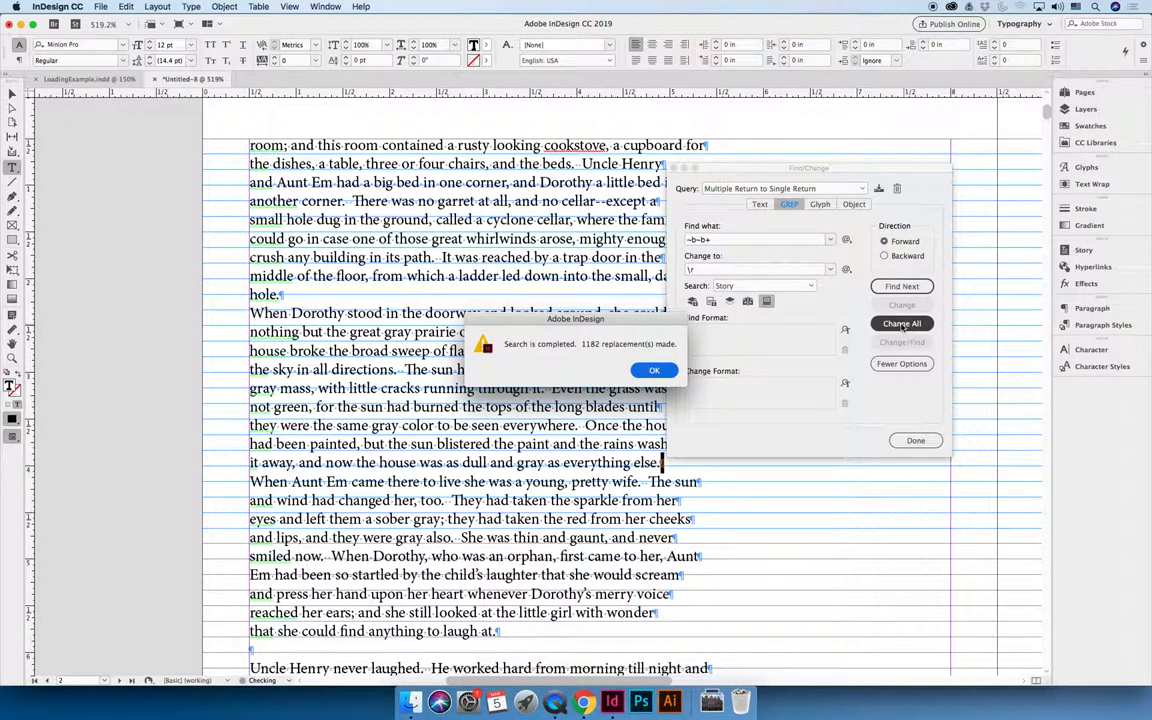